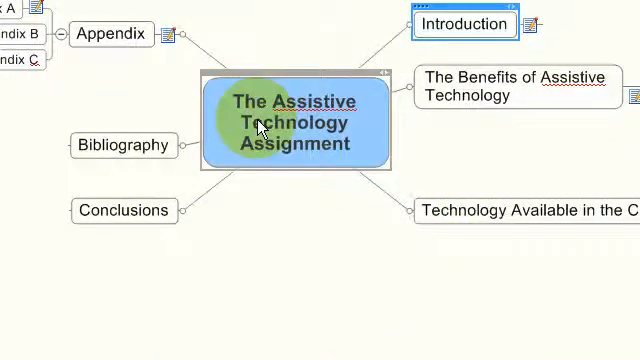
pyautogui.moveTo(288, 167)
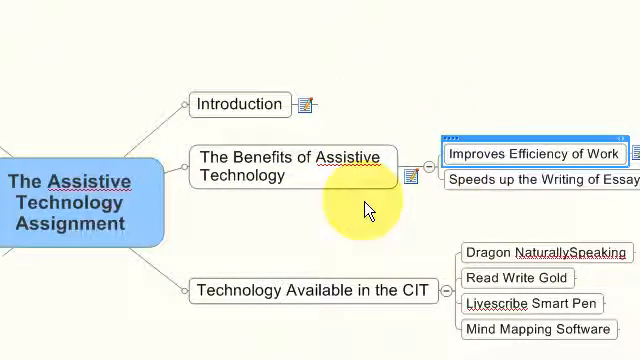
# Show the Introduction topic's paragraph of notes in the Topic Notes pane.
pyautogui.click(307, 104)
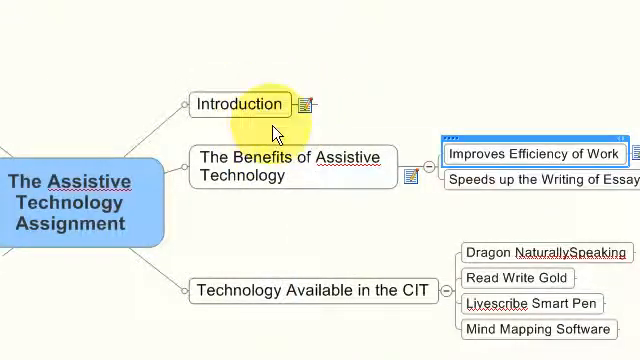
pyautogui.moveTo(300, 128)
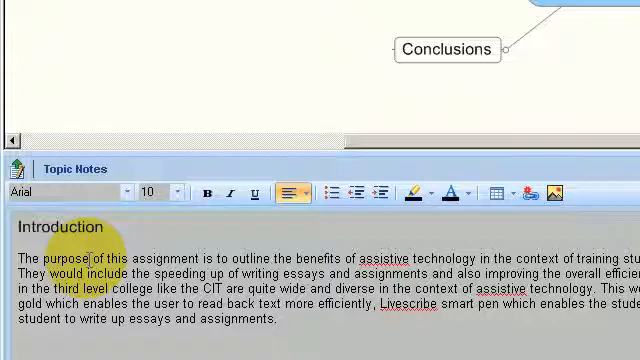
pyautogui.moveTo(330, 191)
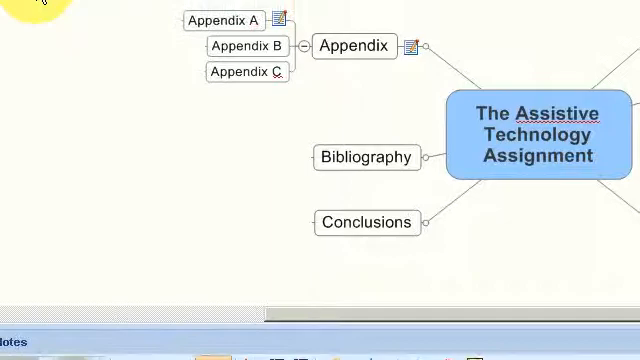
# Start exporting the mind map to Microsoft Word from the MindManager menu's Export commands.
pyautogui.click(20, 42)
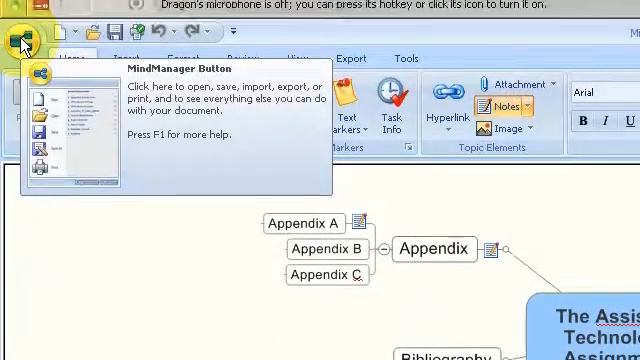
pyautogui.click(22, 44)
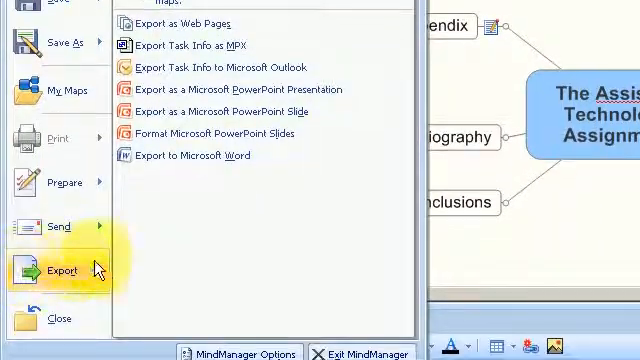
pyautogui.moveTo(197, 155)
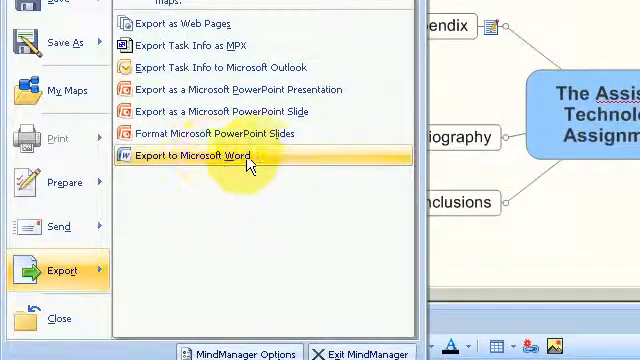
pyautogui.click(205, 156)
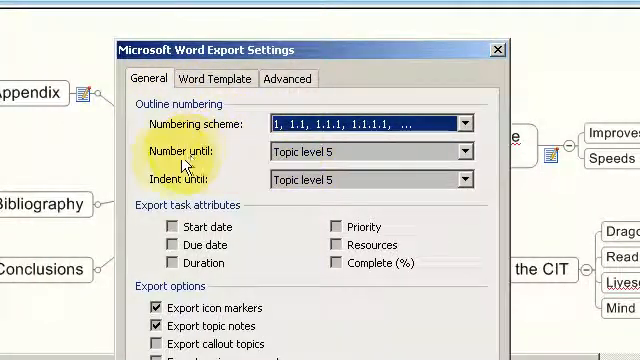
pyautogui.moveTo(222, 187)
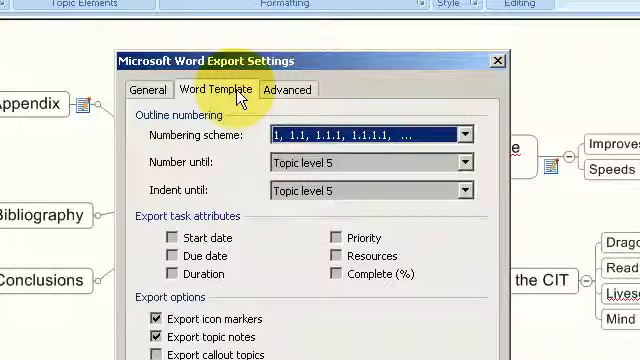
# Set the export's Word template to My CIT Small Template V2.dot.
pyautogui.click(213, 90)
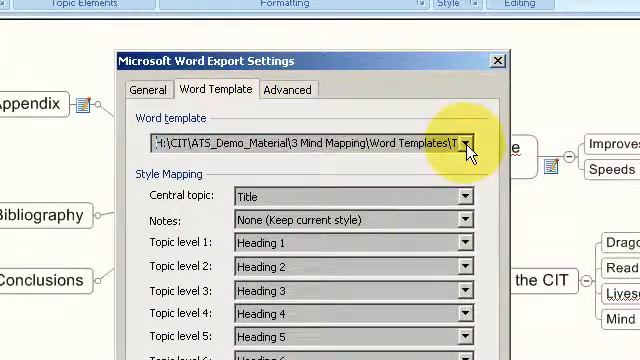
pyautogui.click(474, 140)
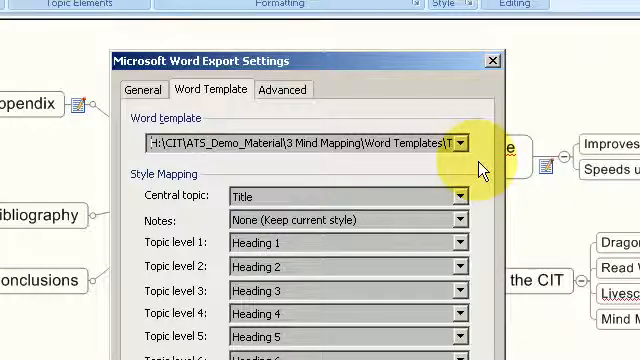
pyautogui.click(457, 145)
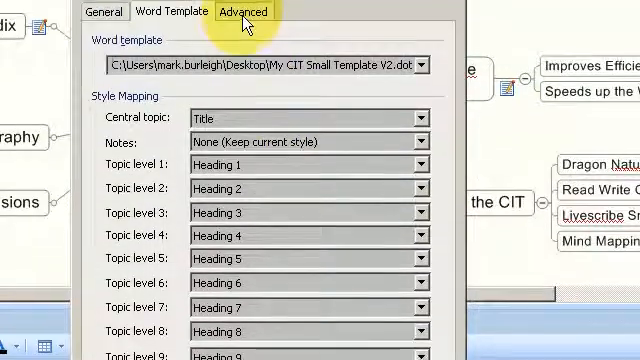
# Append '3 July 2014' to the footer text in the advanced export options.
pyautogui.click(242, 12)
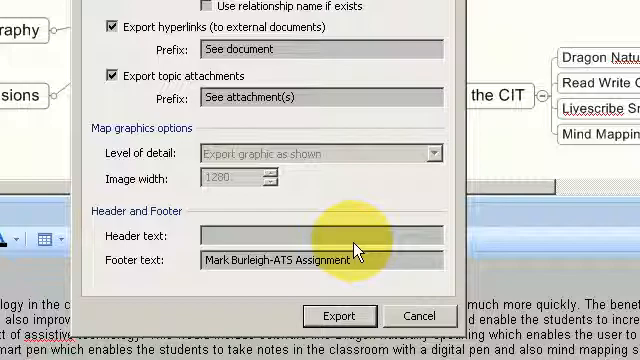
pyautogui.write('3 July 2014')
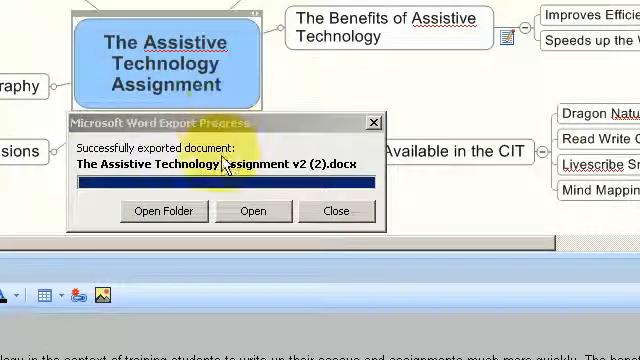
# Open the exported assignment document in Word from the export progress dialog.
pyautogui.click(254, 211)
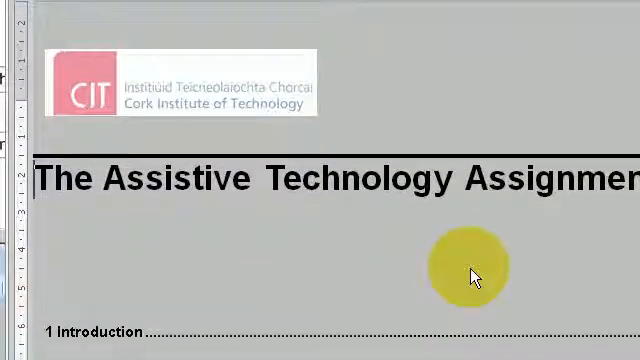
pyautogui.scroll(-3)
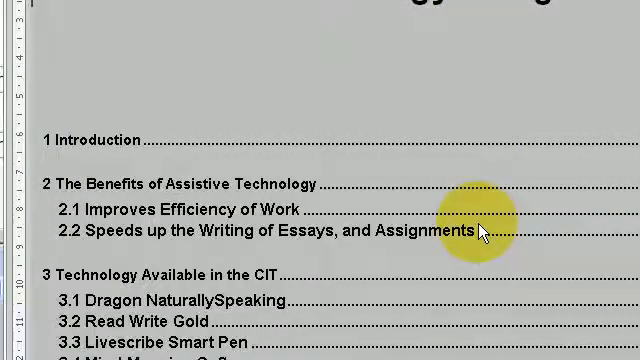
pyautogui.scroll(-3)
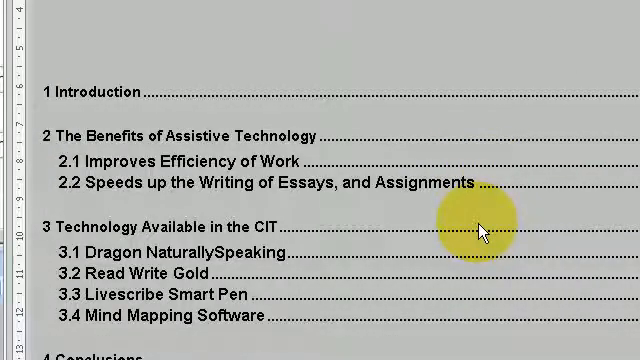
pyautogui.scroll(-3)
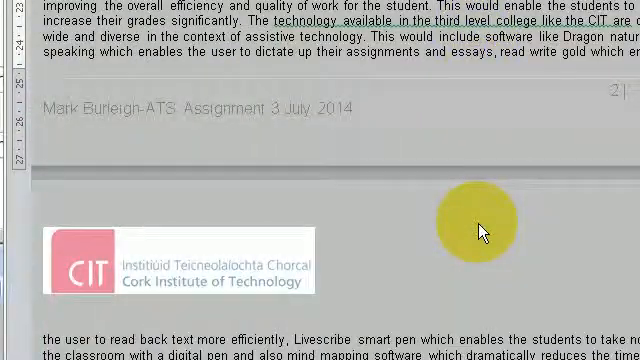
pyautogui.scroll(-3)
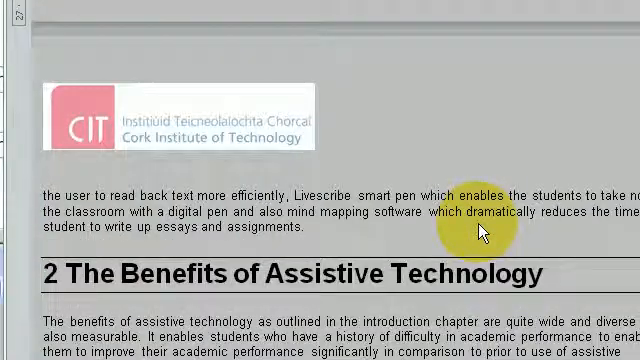
pyautogui.scroll(-3)
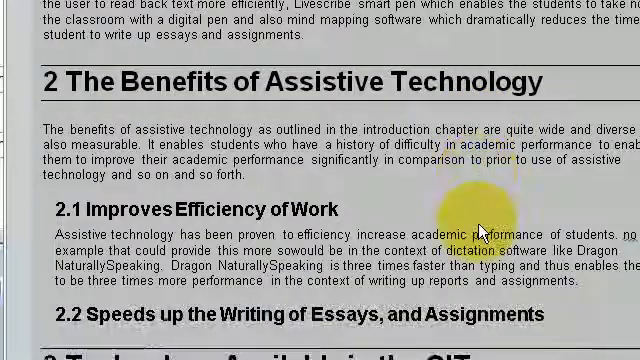
pyautogui.scroll(-3)
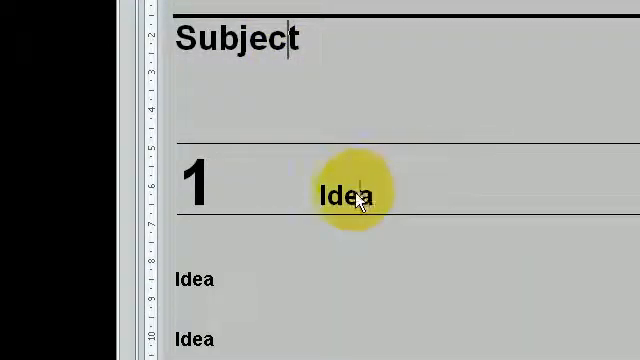
# Scroll through Document1 to see the template's Subject and numbered Idea headings.
pyautogui.scroll(-3)
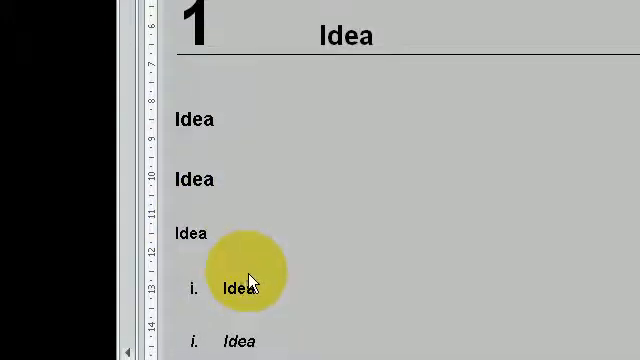
pyautogui.scroll(-3)
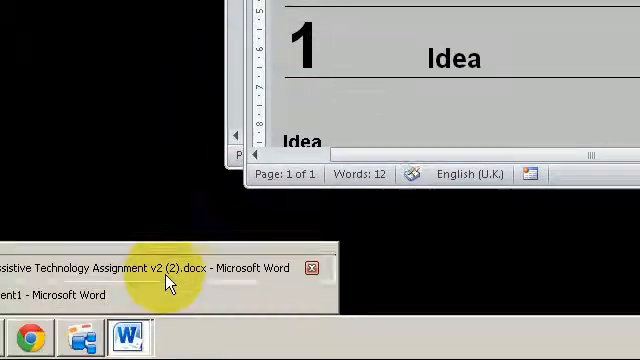
# Return to the exported assignment document and scroll through its numbered sections.
pyautogui.click(150, 268)
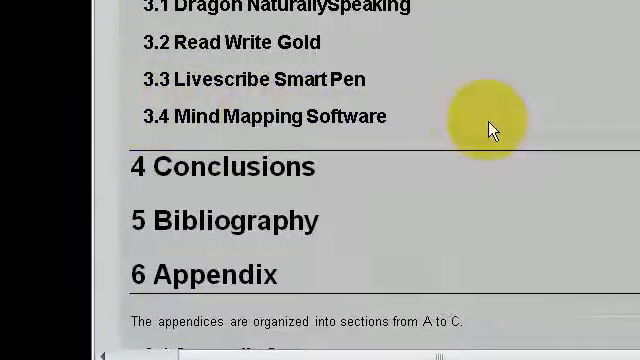
pyautogui.scroll(3)
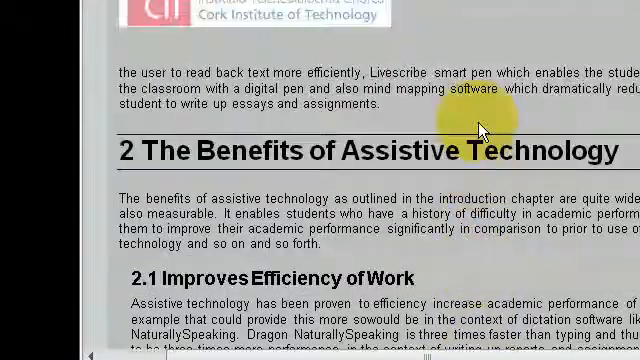
pyautogui.scroll(-3)
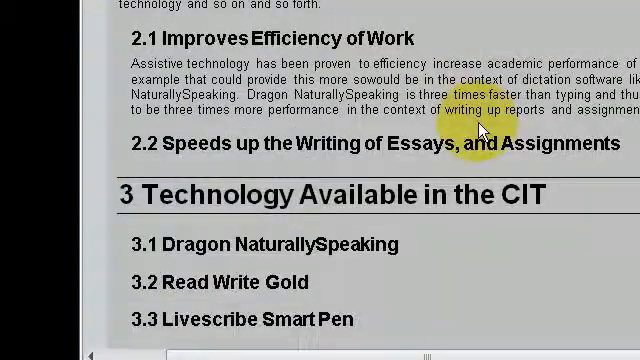